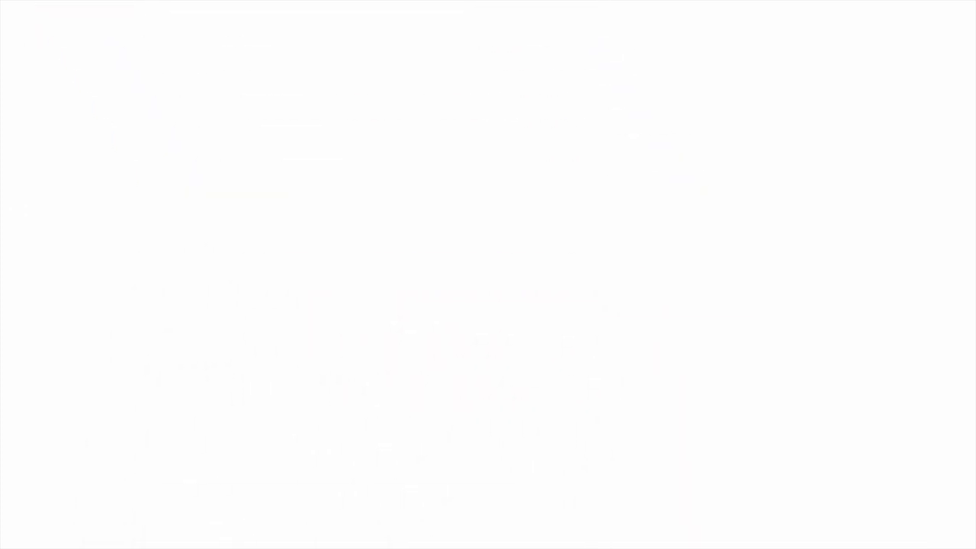
type("1. heat absorption")
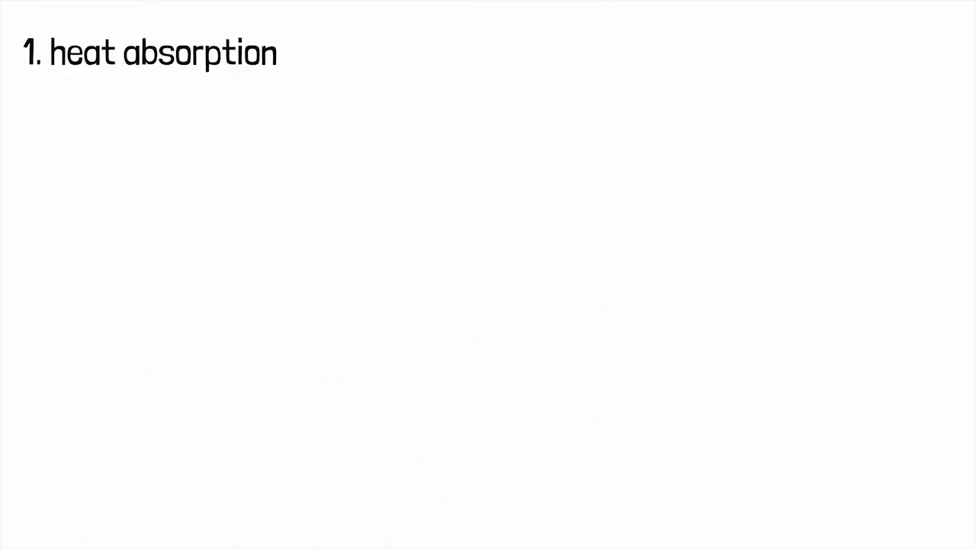